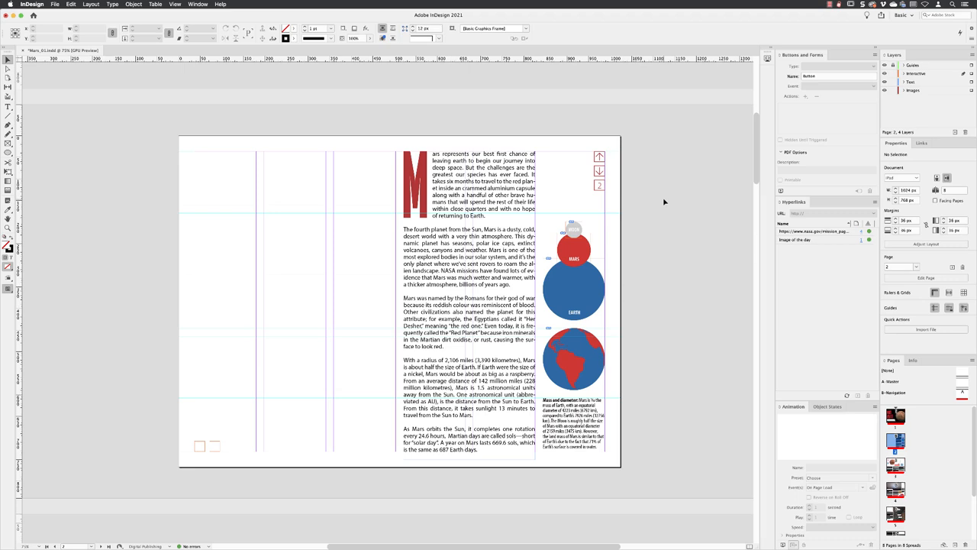
Target the Images layer and begin placing files from the File menu
{"action": "left_click", "coordinate": [914, 90]}
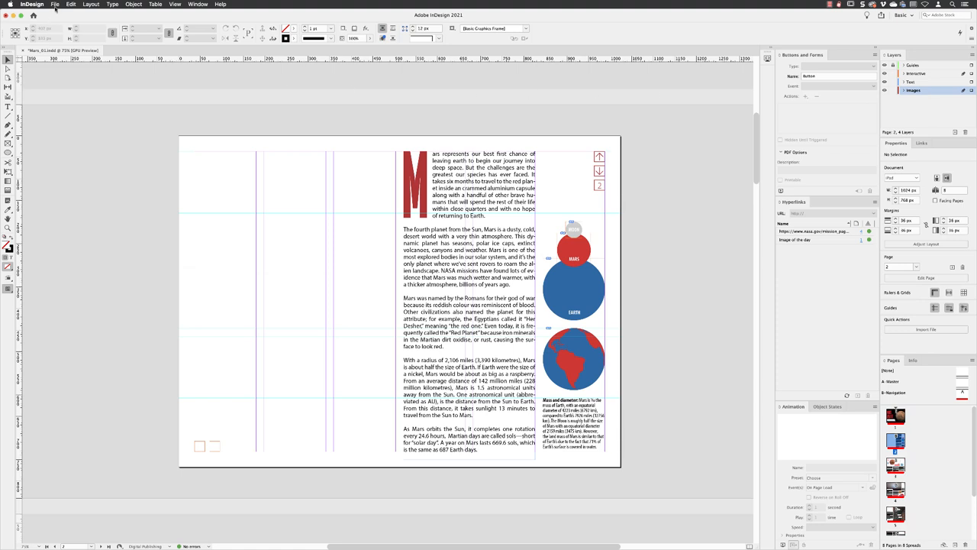
{"action": "left_click", "coordinate": [55, 5]}
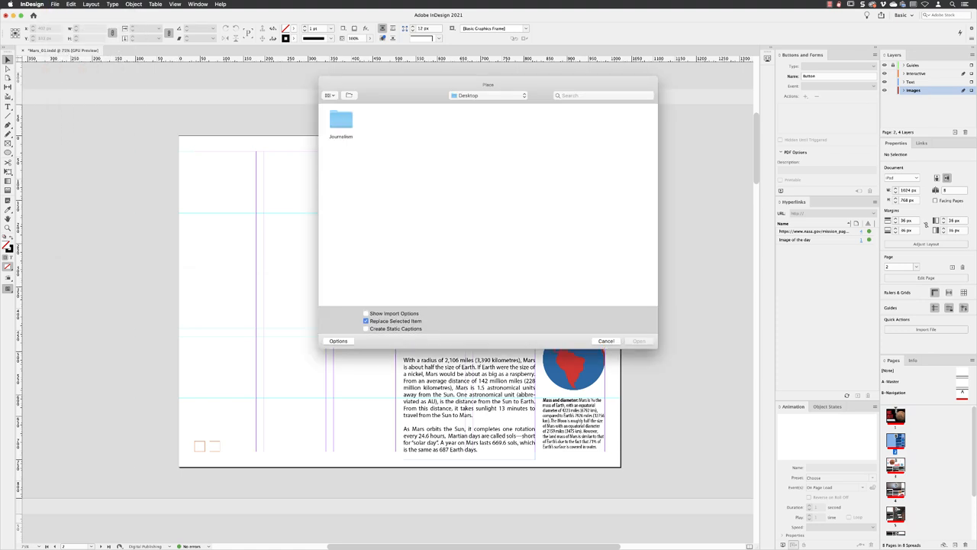
Load Slideshow_01.jpg through Slideshow_06.jpg from the Links folder for placing
{"action": "left_click", "coordinate": [341, 120]}
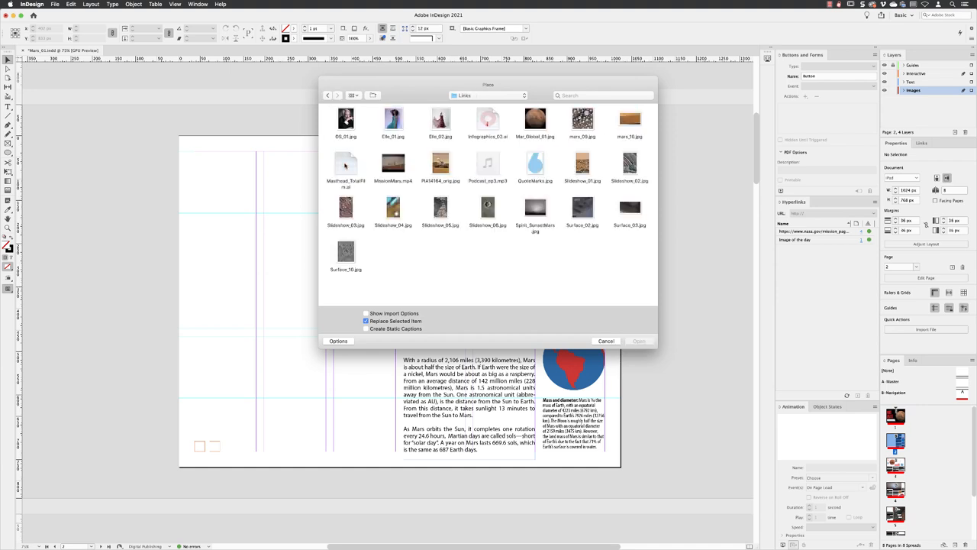
{"action": "mouse_move", "coordinate": [571, 204]}
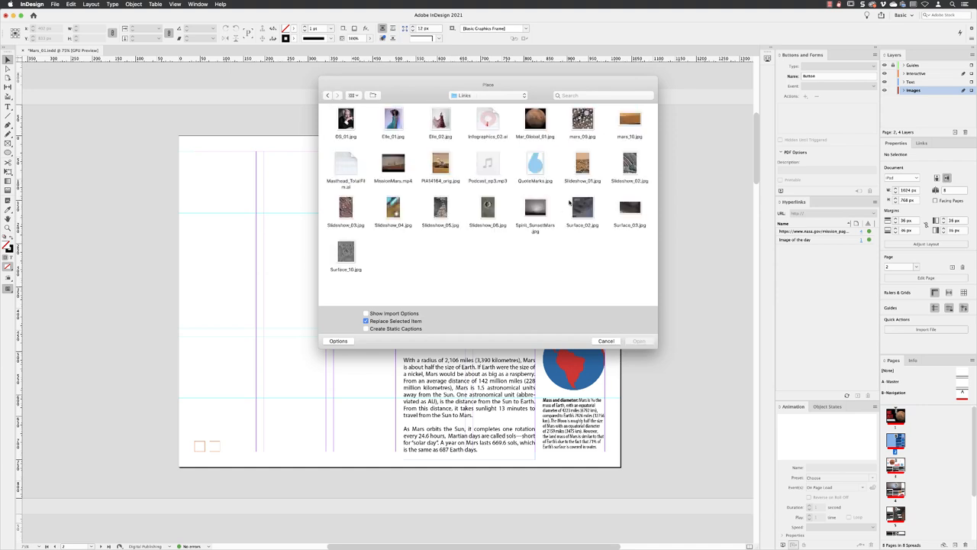
{"action": "left_click", "coordinate": [630, 164]}
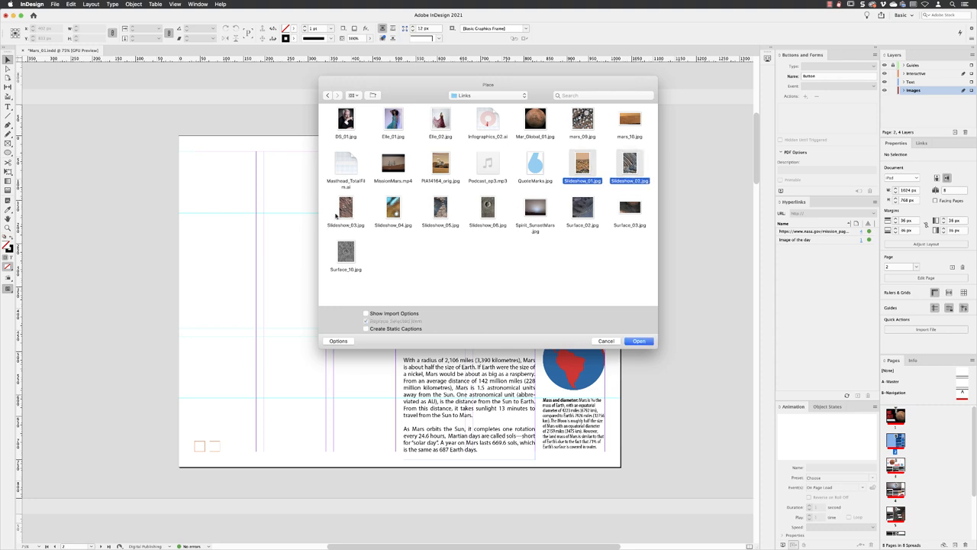
{"action": "left_click", "coordinate": [440, 207]}
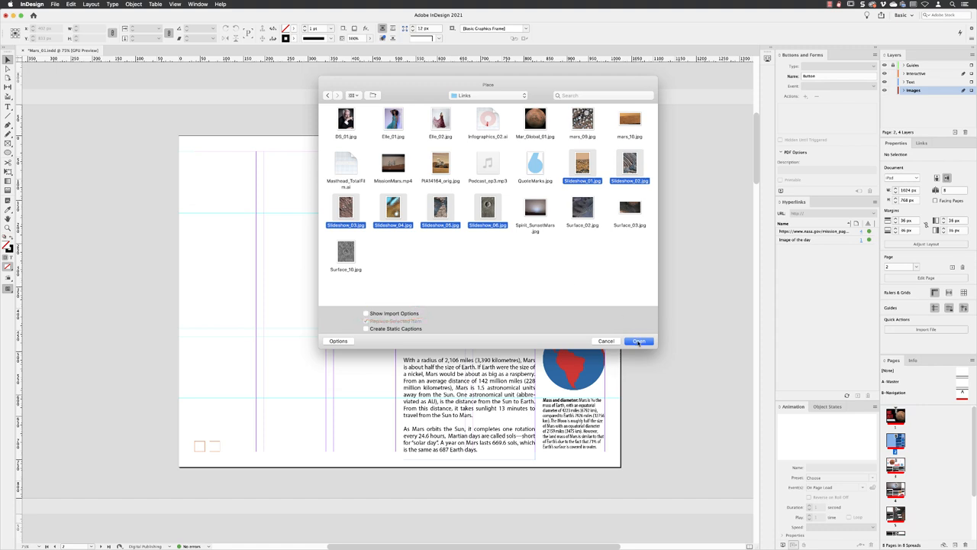
{"action": "left_click", "coordinate": [639, 340]}
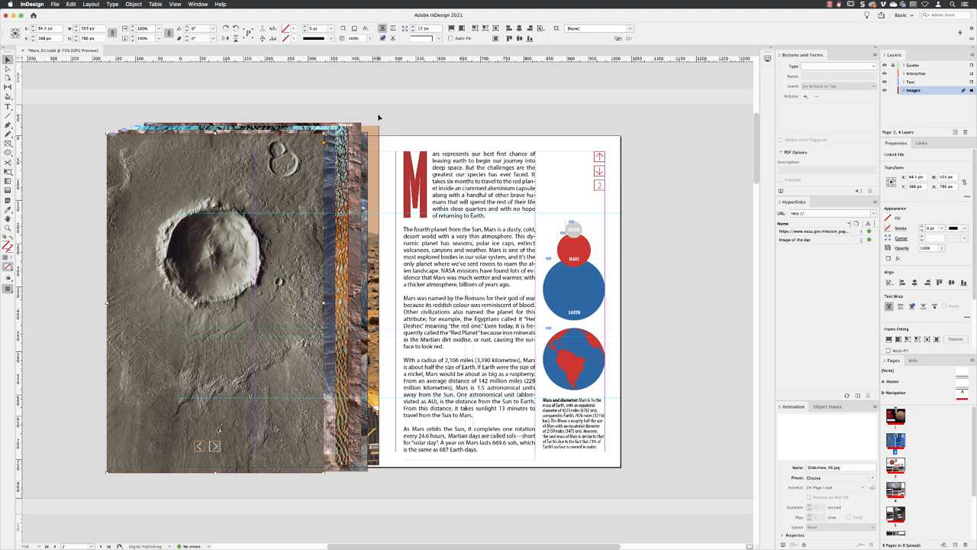
{"action": "mouse_move", "coordinate": [84, 113]}
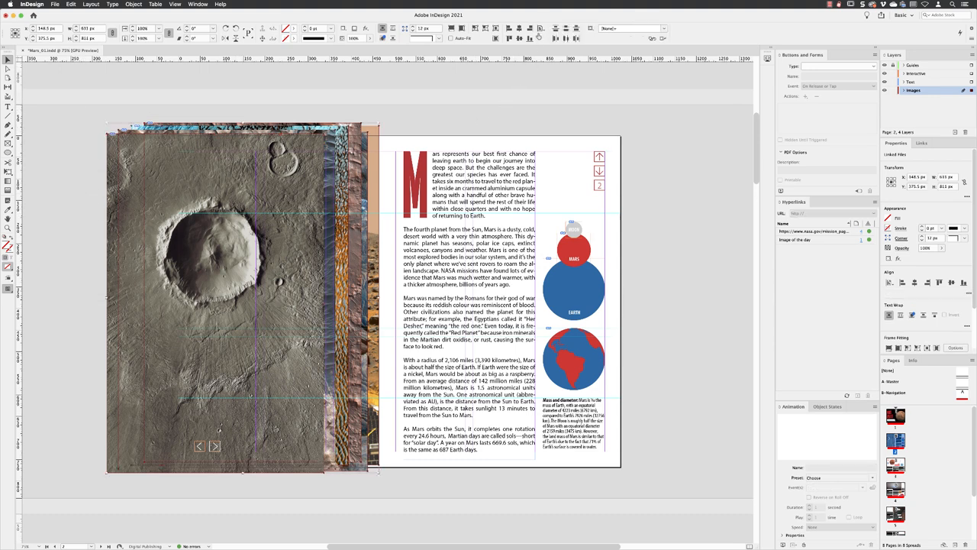
Align the six stacked images to the page's left and top edges
{"action": "left_click", "coordinate": [542, 38]}
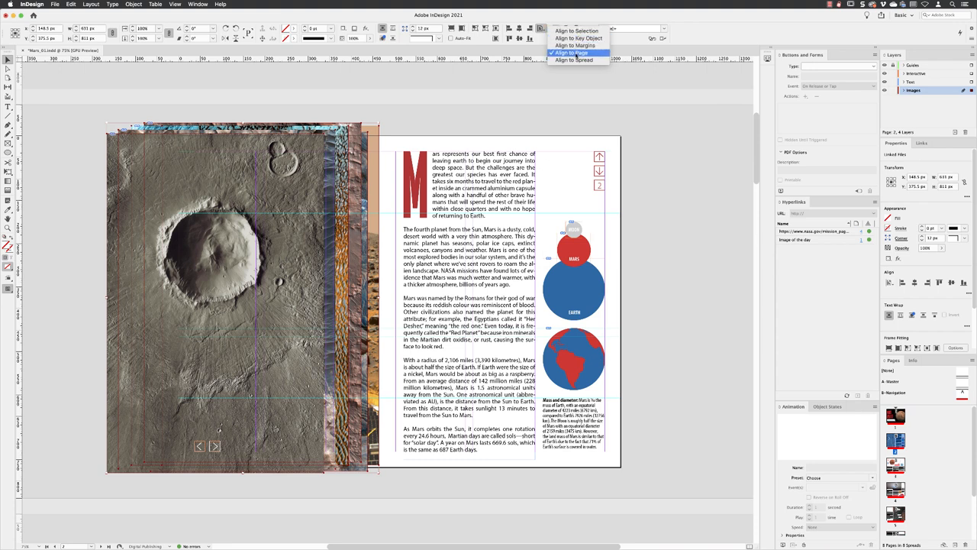
{"action": "left_click", "coordinate": [571, 53]}
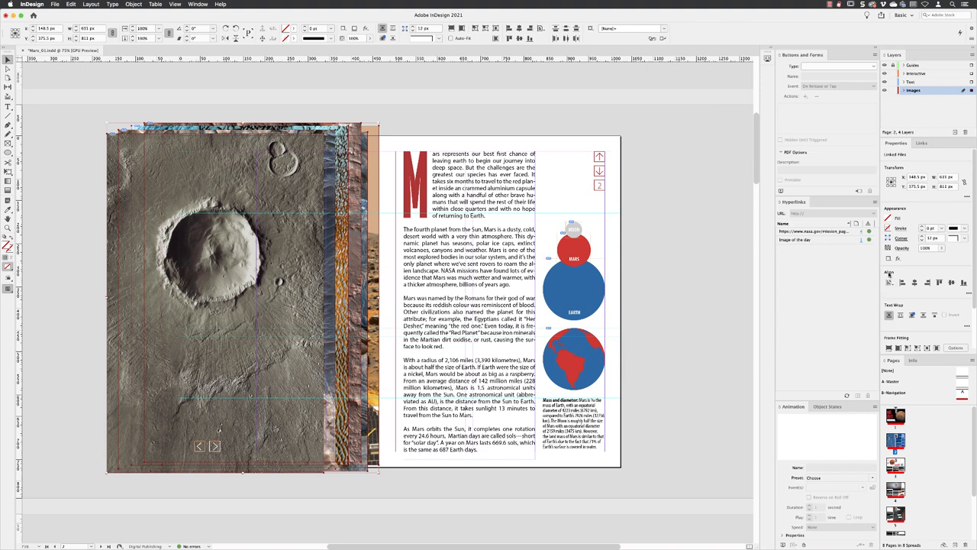
{"action": "left_click", "coordinate": [889, 282]}
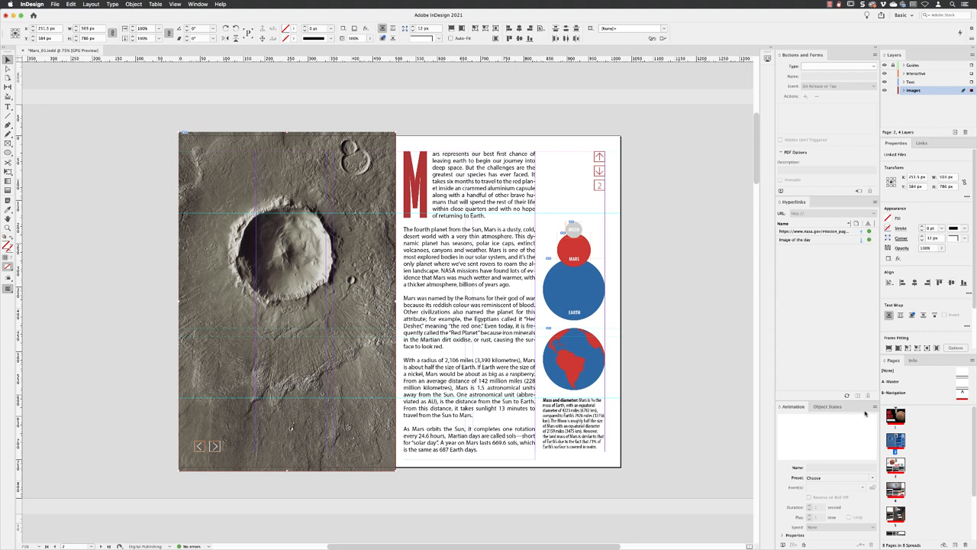
{"action": "mouse_move", "coordinate": [827, 406]}
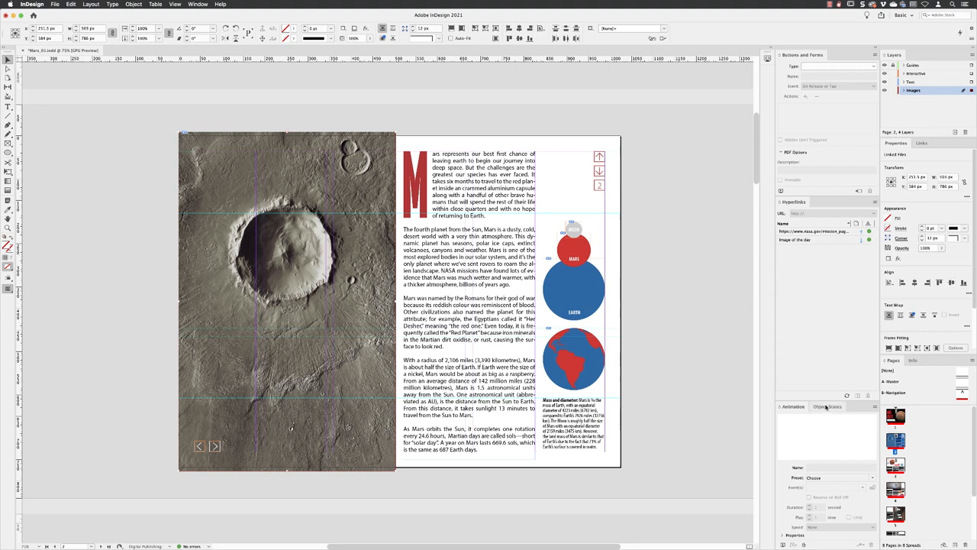
Bring up the Object States panel for the stacked images
{"action": "left_click", "coordinate": [827, 406]}
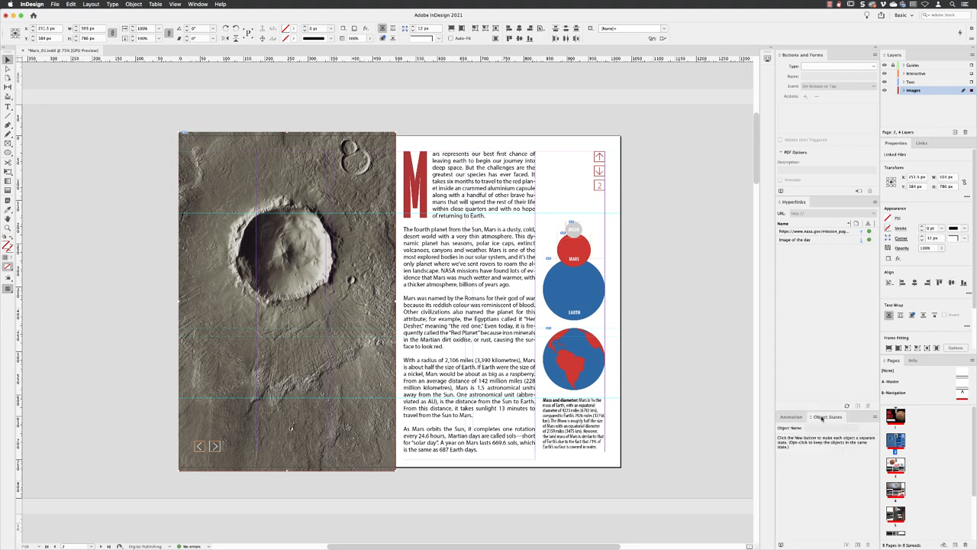
{"action": "left_click", "coordinate": [197, 4]}
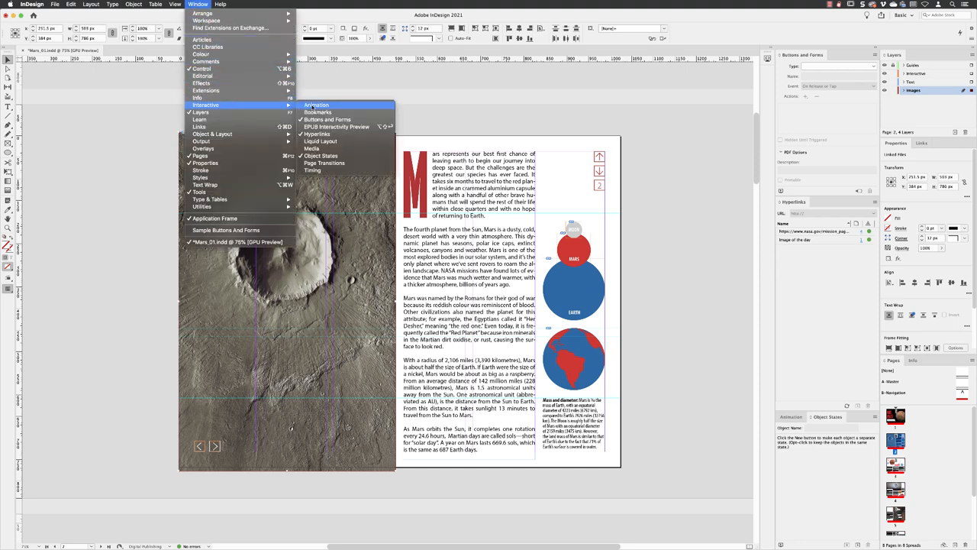
{"action": "mouse_move", "coordinate": [320, 156]}
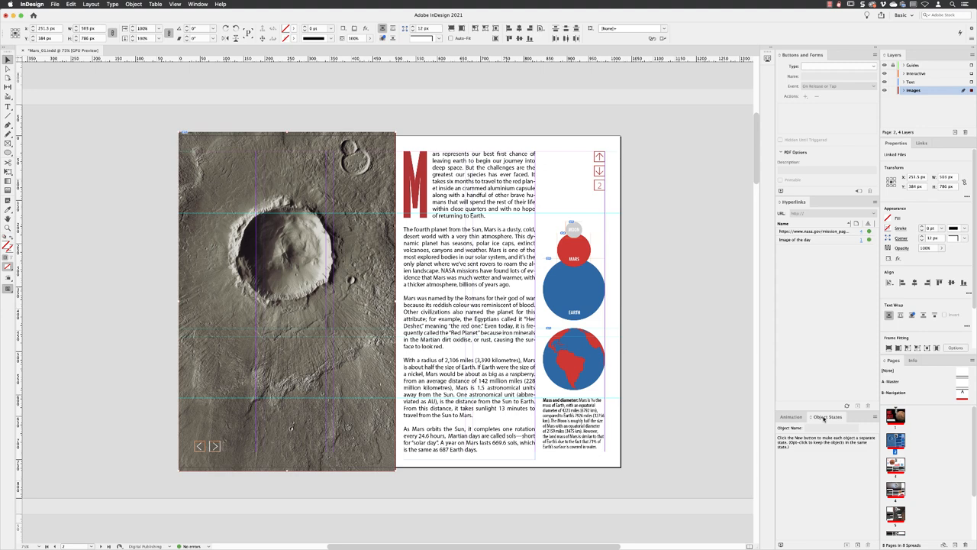
{"action": "mouse_move", "coordinate": [789, 450]}
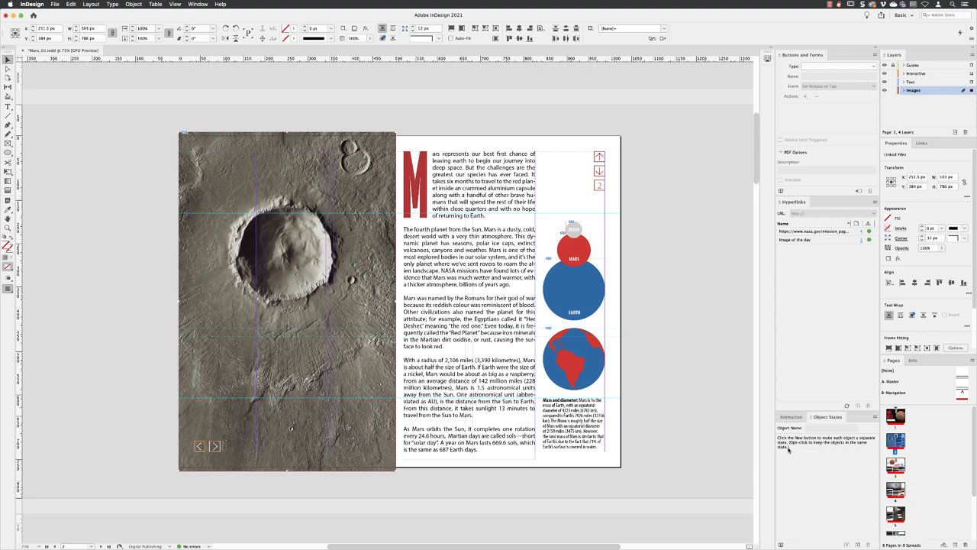
{"action": "mouse_move", "coordinate": [788, 451]}
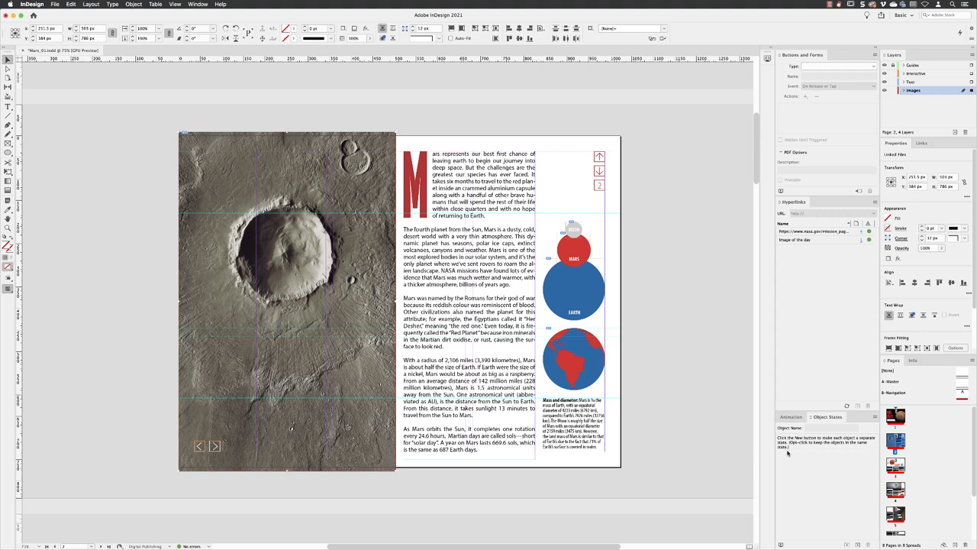
{"action": "mouse_move", "coordinate": [786, 453]}
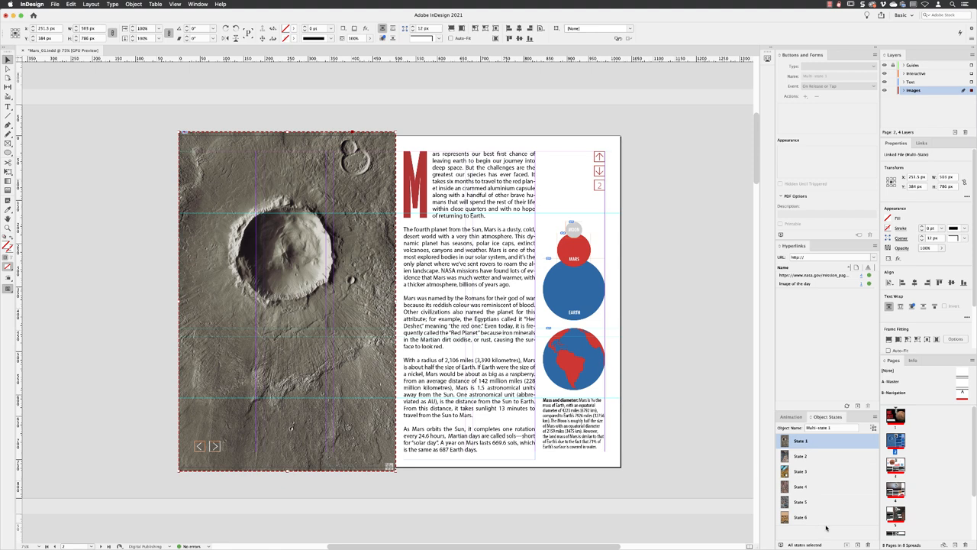
{"action": "left_click", "coordinate": [832, 427]}
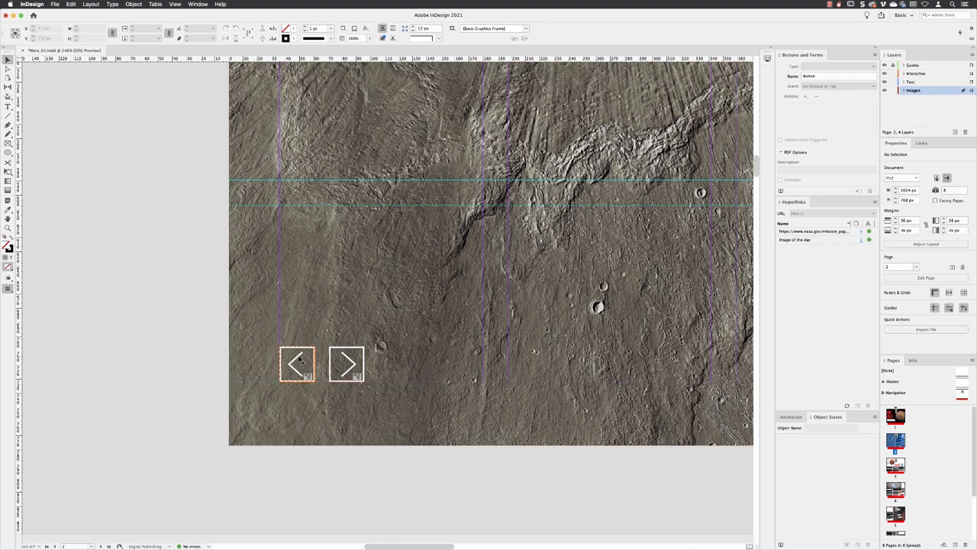
Select the left arrow on page 2 to become the Previous button
{"action": "left_click", "coordinate": [298, 363]}
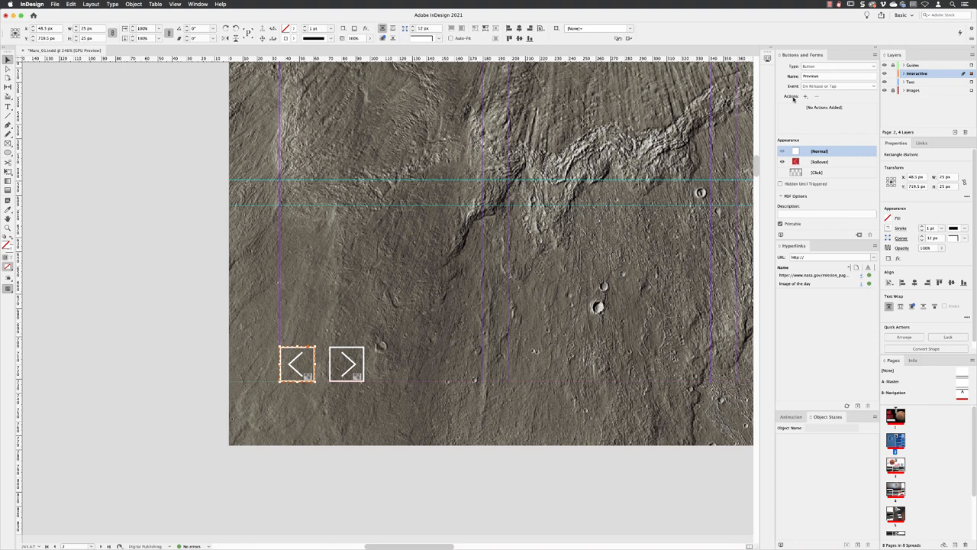
Add a Go To Previous State action targeting Slideshow, stopping at the first state
{"action": "left_click", "coordinate": [805, 97]}
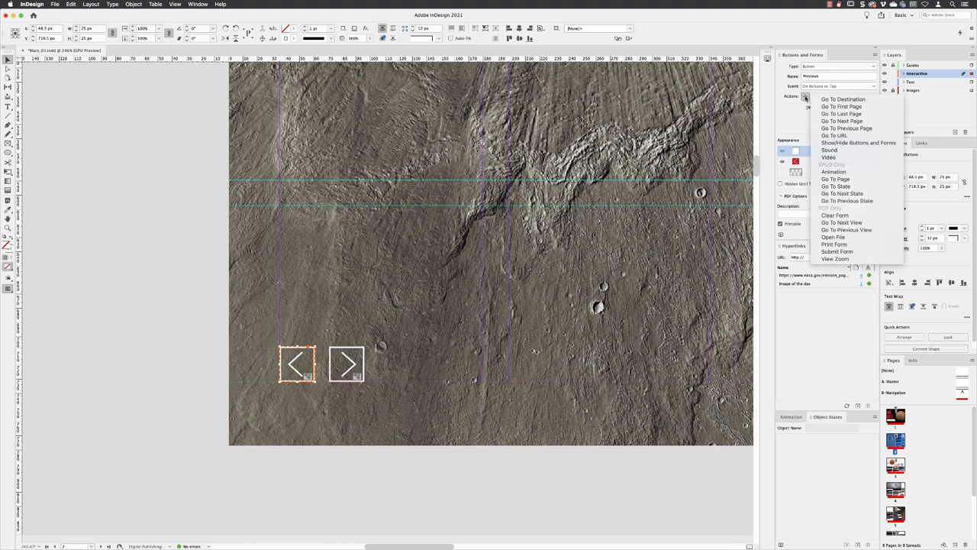
{"action": "mouse_move", "coordinate": [835, 186]}
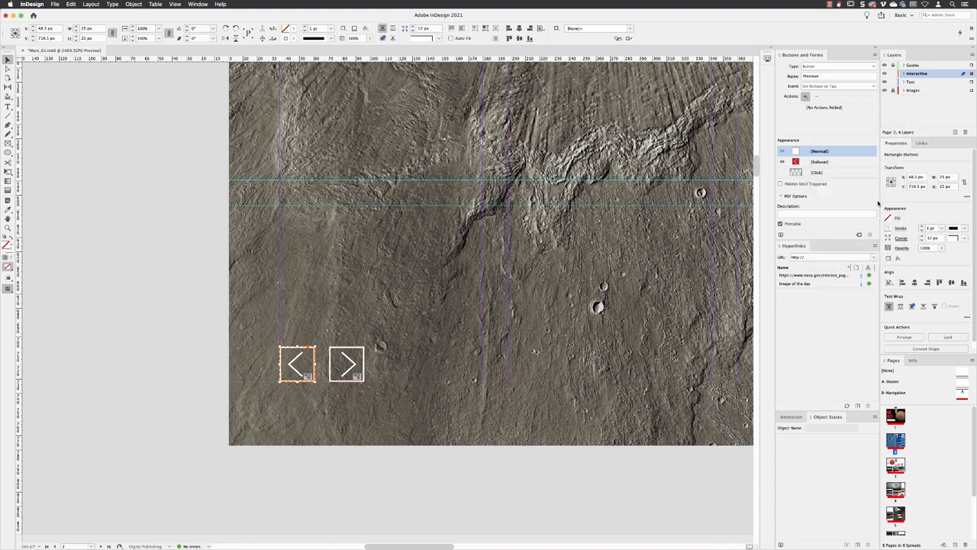
{"action": "left_click", "coordinate": [805, 96]}
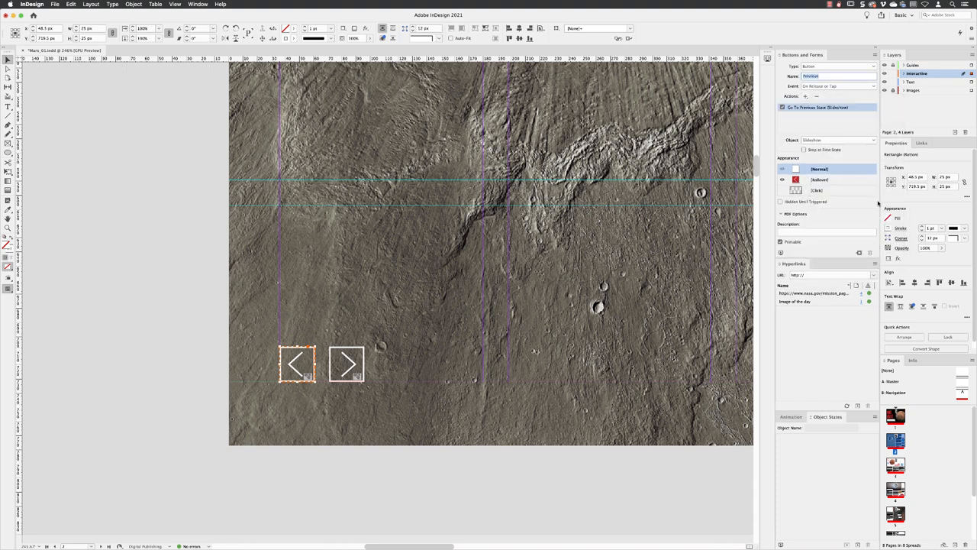
{"action": "mouse_move", "coordinate": [876, 203]}
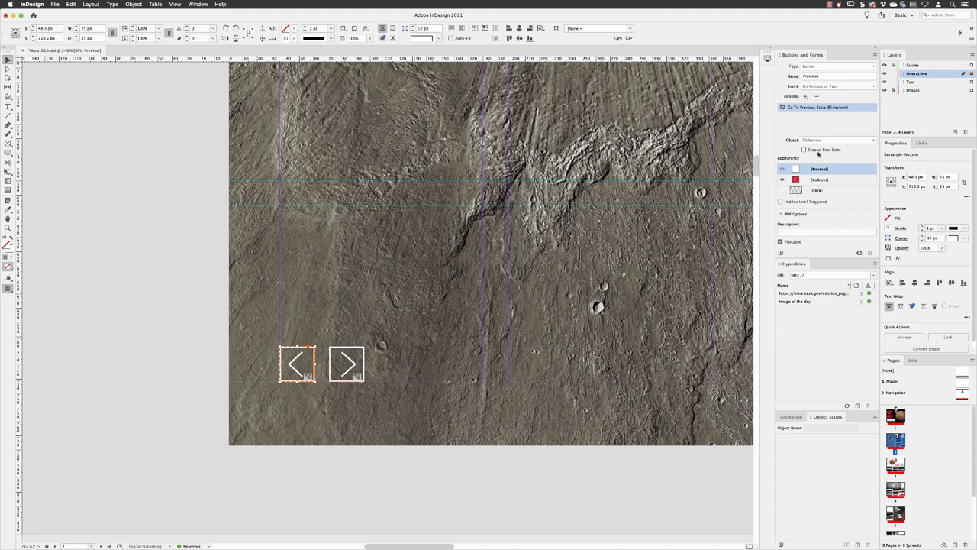
{"action": "mouse_move", "coordinate": [811, 150]}
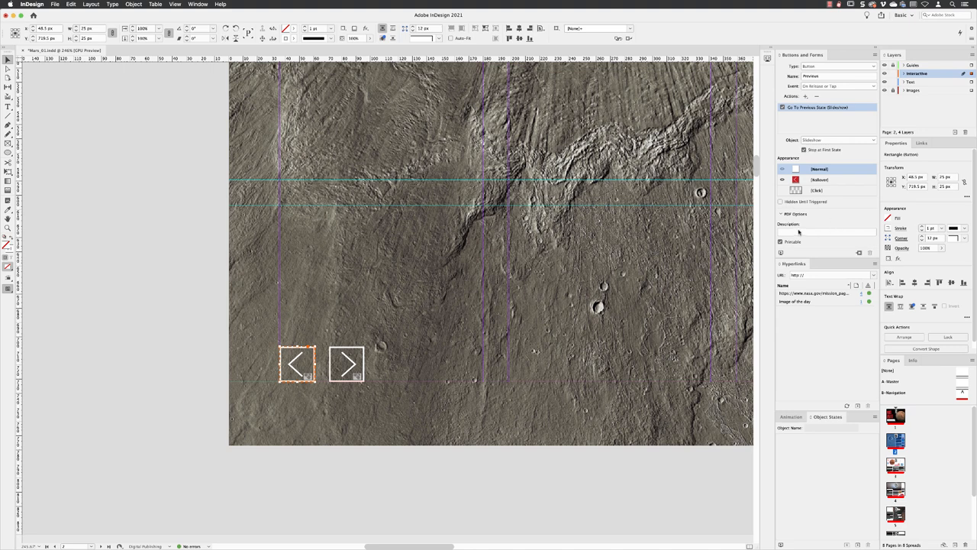
{"action": "left_click", "coordinate": [346, 363]}
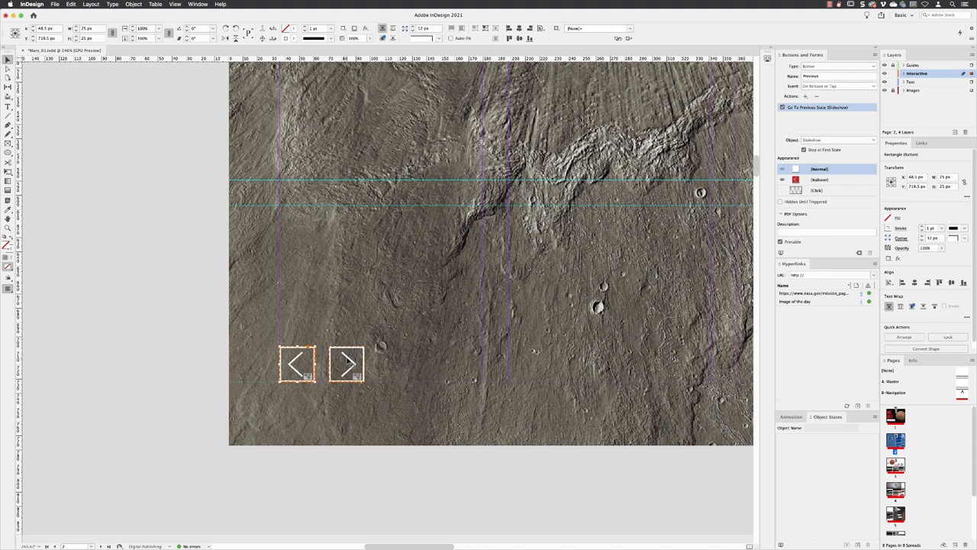
Give the right arrow a Go To Next State action stopping at the last state, then preview
{"action": "left_click", "coordinate": [347, 365]}
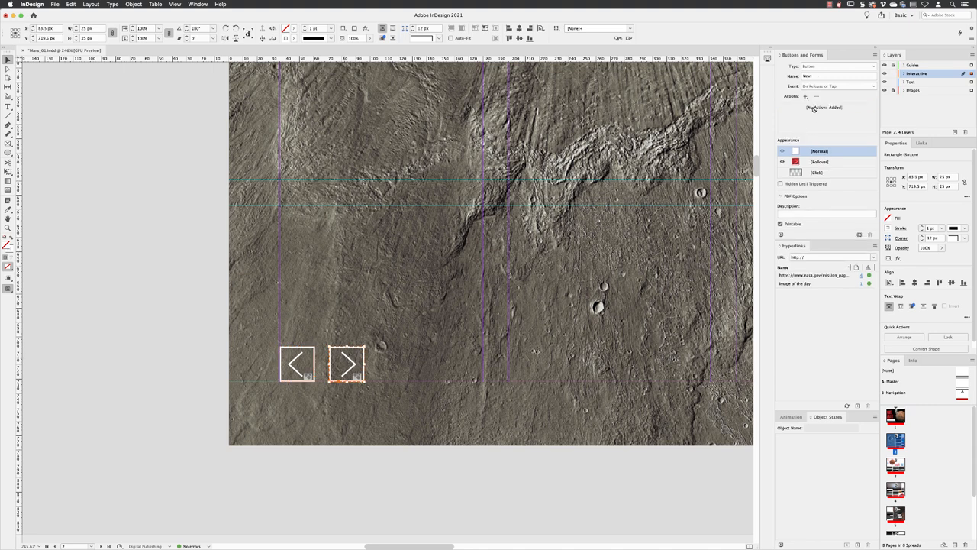
{"action": "left_click", "coordinate": [806, 97]}
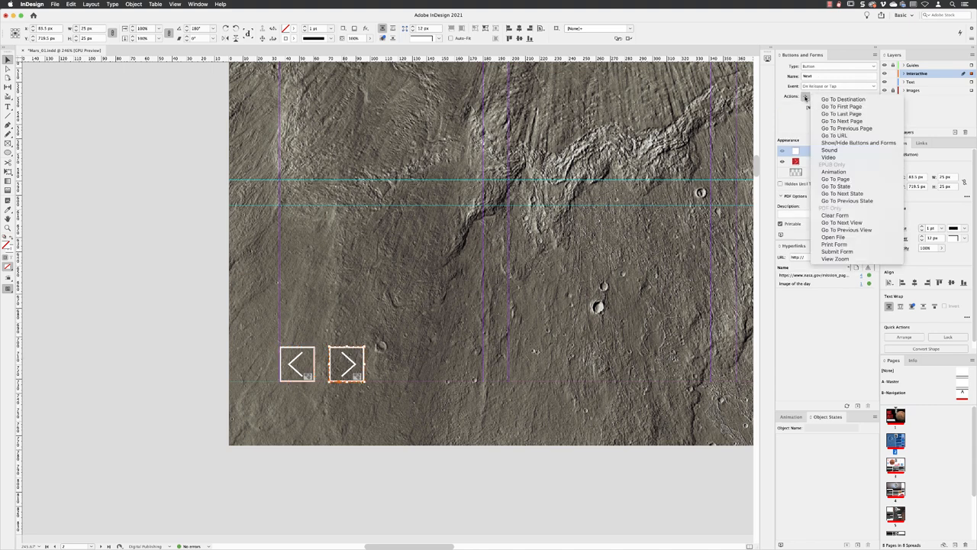
{"action": "mouse_move", "coordinate": [835, 186]}
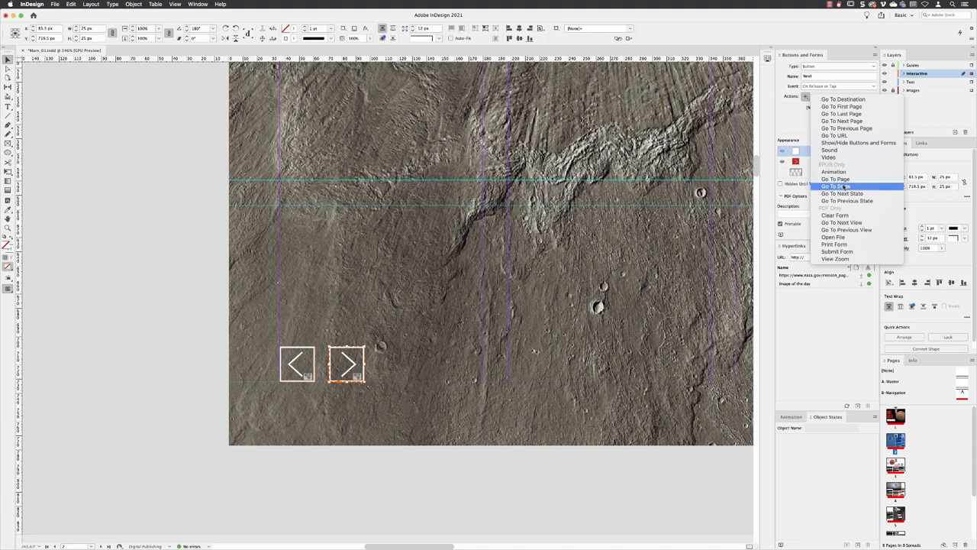
{"action": "left_click", "coordinate": [835, 186]}
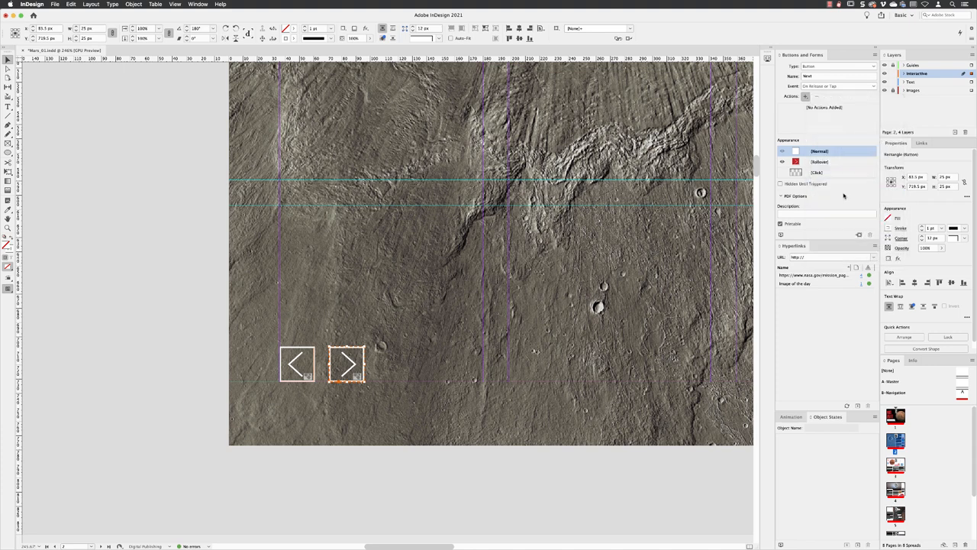
{"action": "left_click", "coordinate": [806, 96]}
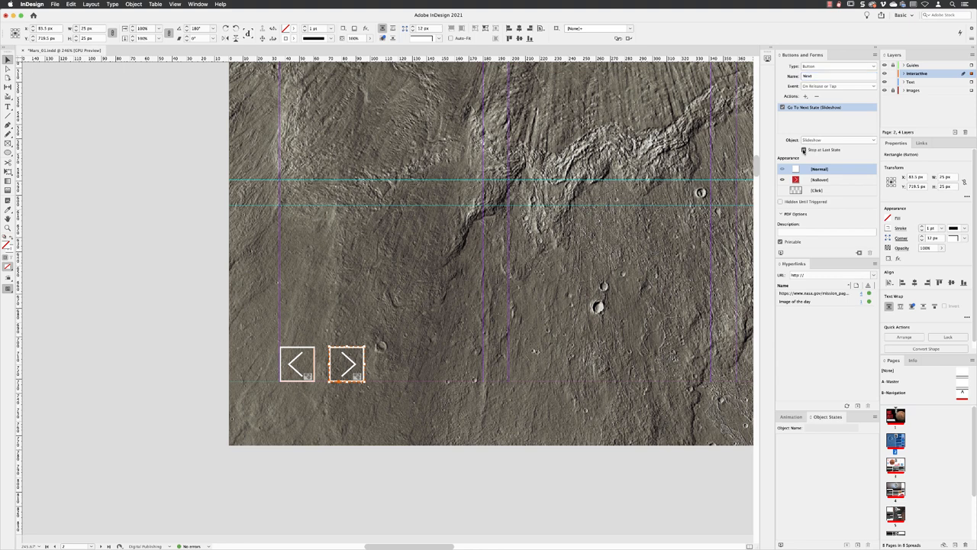
{"action": "mouse_move", "coordinate": [160, 108]}
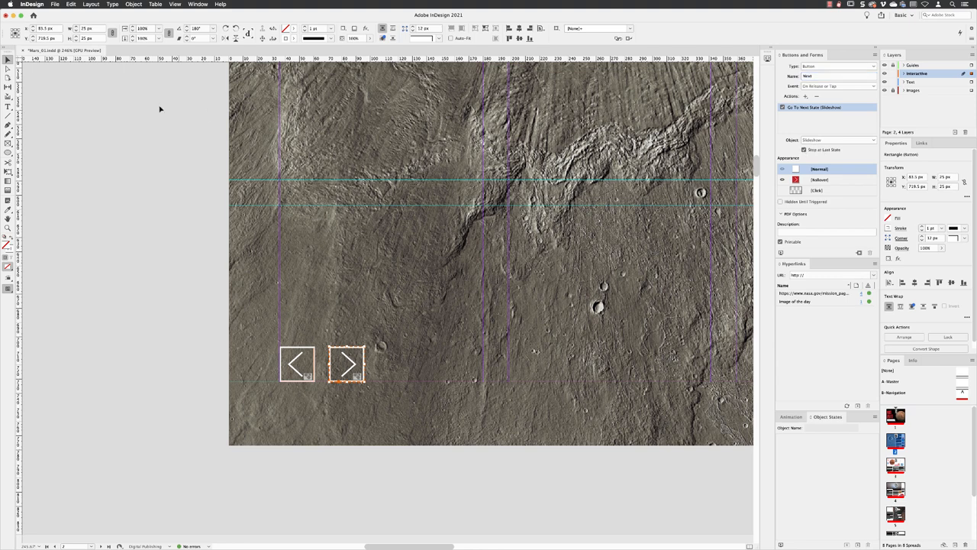
{"action": "left_click", "coordinate": [54, 4]}
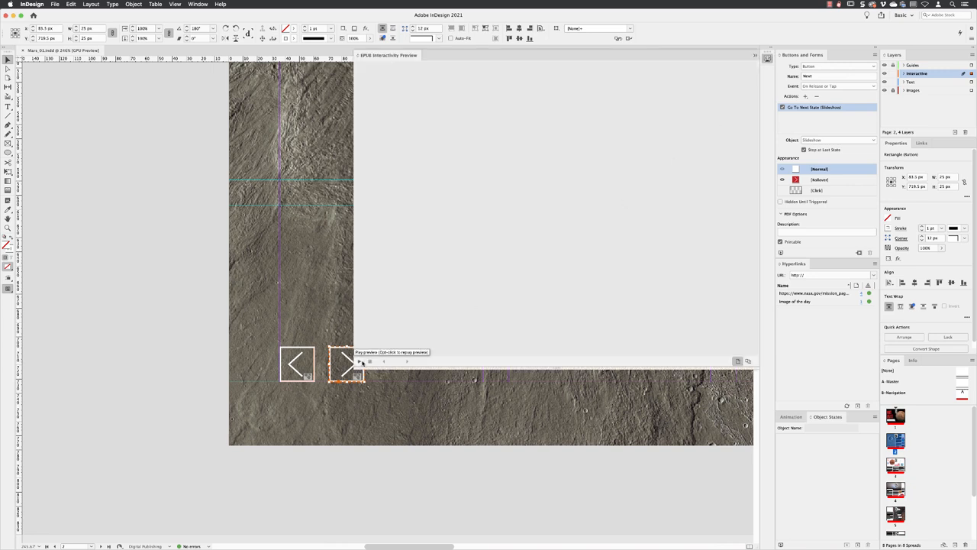
{"action": "left_click", "coordinate": [359, 361]}
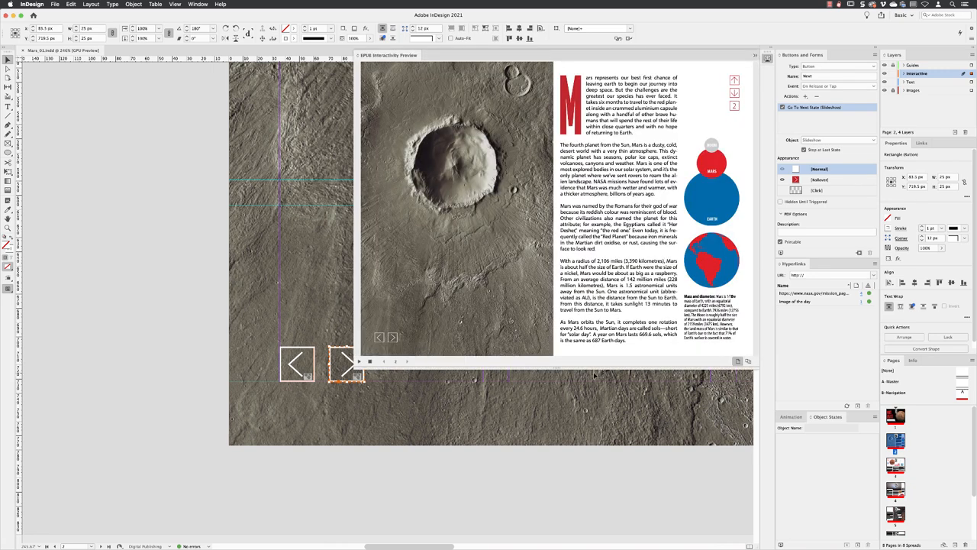
{"action": "left_click", "coordinate": [393, 338]}
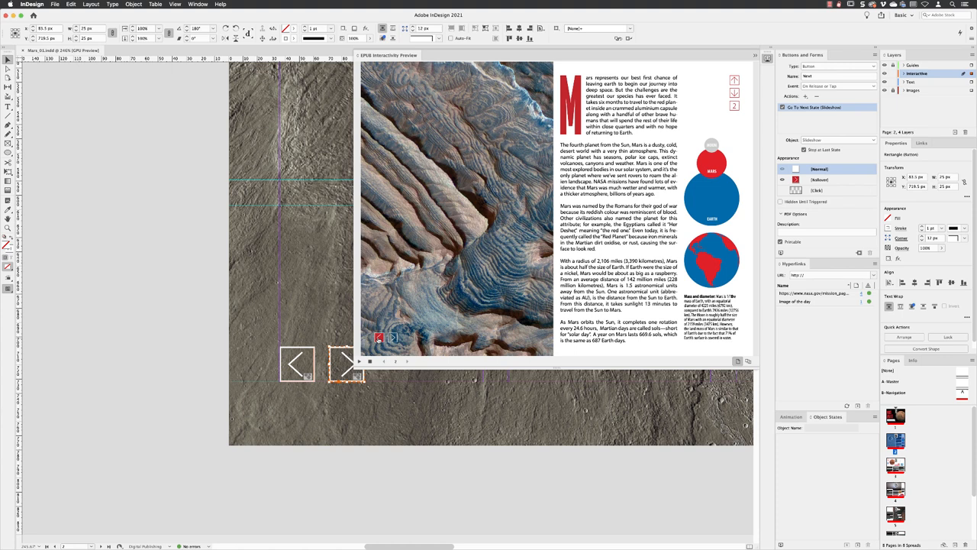
{"action": "left_click", "coordinate": [392, 338]}
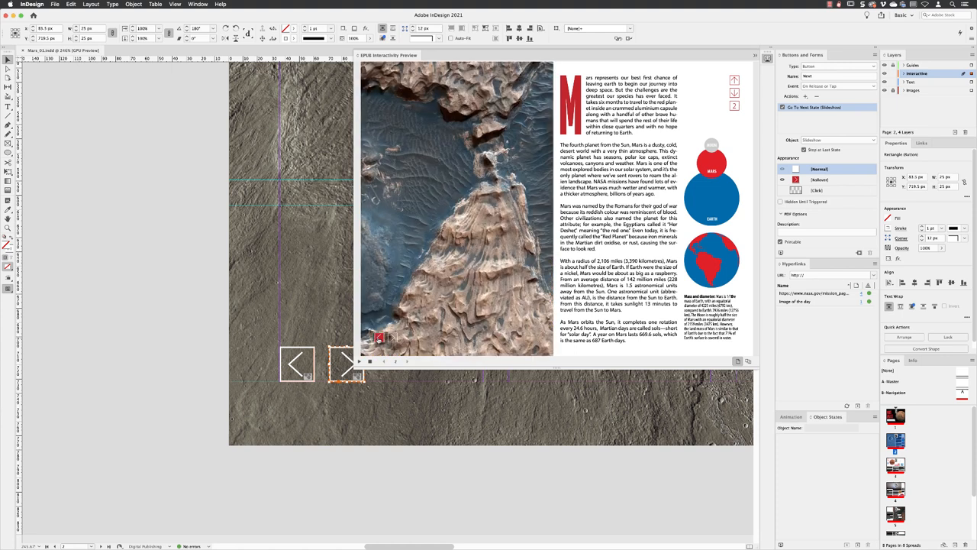
{"action": "left_click", "coordinate": [392, 338]}
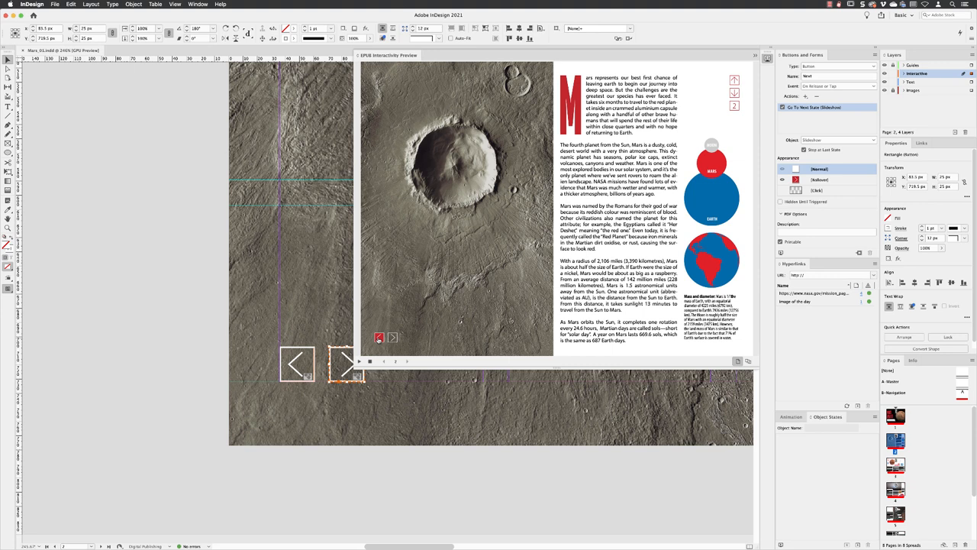
{"action": "left_click", "coordinate": [393, 337]}
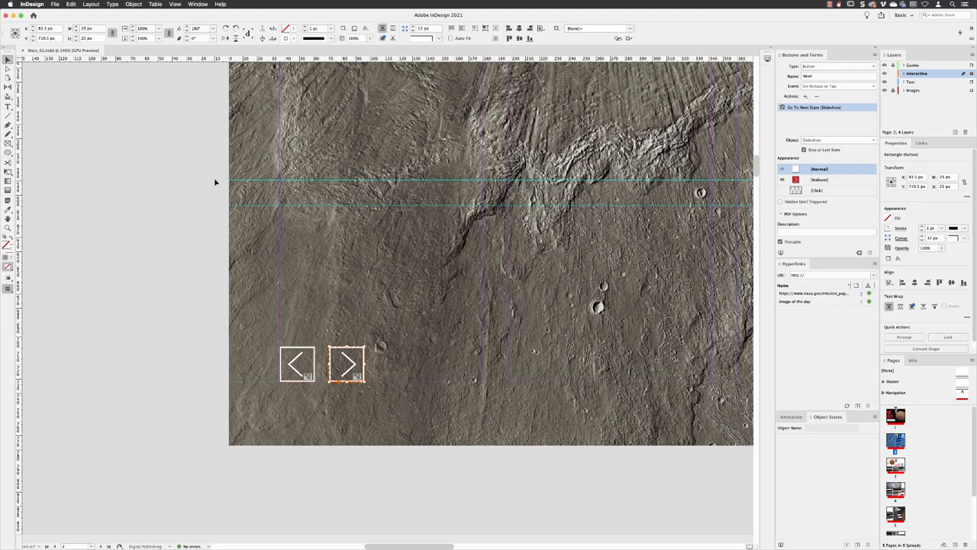
{"action": "mouse_move", "coordinate": [205, 186]}
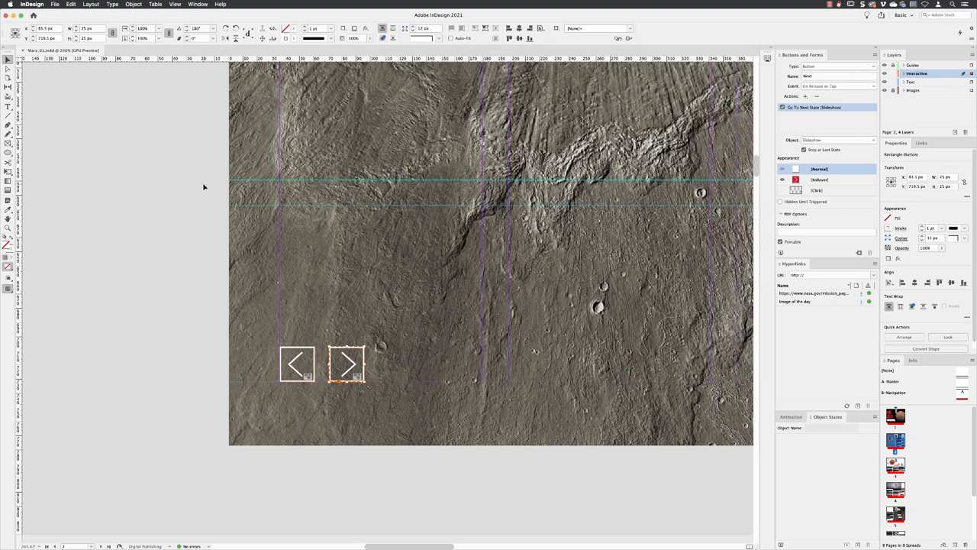